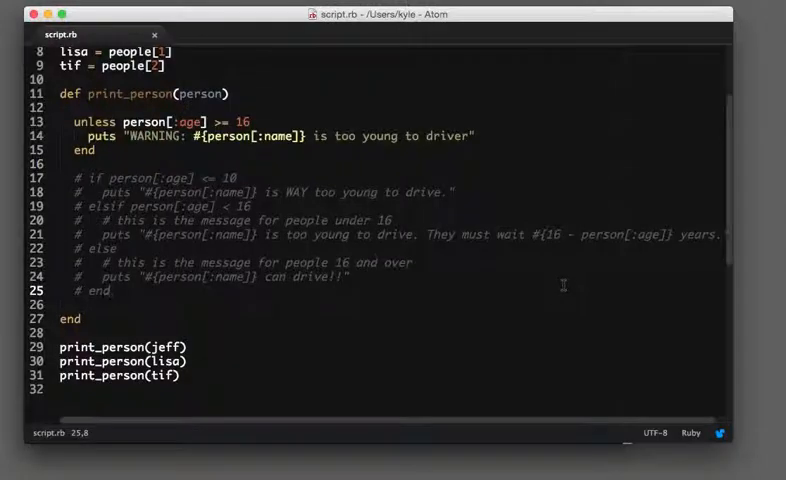
Select lines 17–25 of the commented if/elsif/else block and toggle the comments off.
left_click_drag(60, 193, 115, 291)
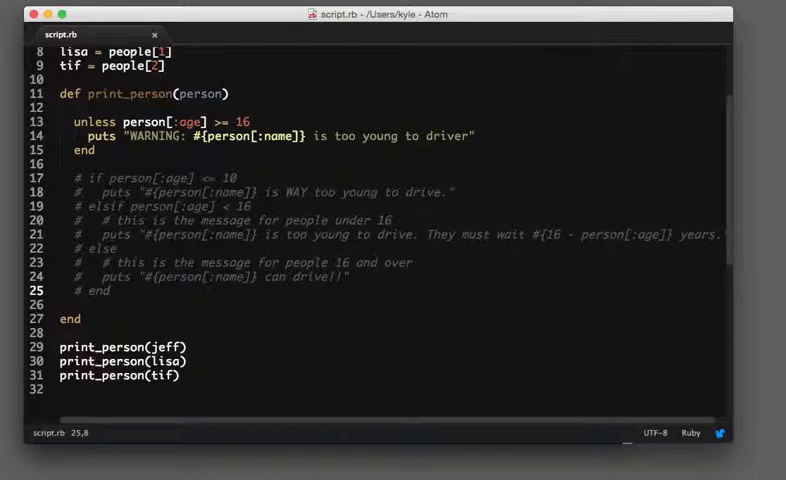
left_click_drag(89, 178, 113, 291)
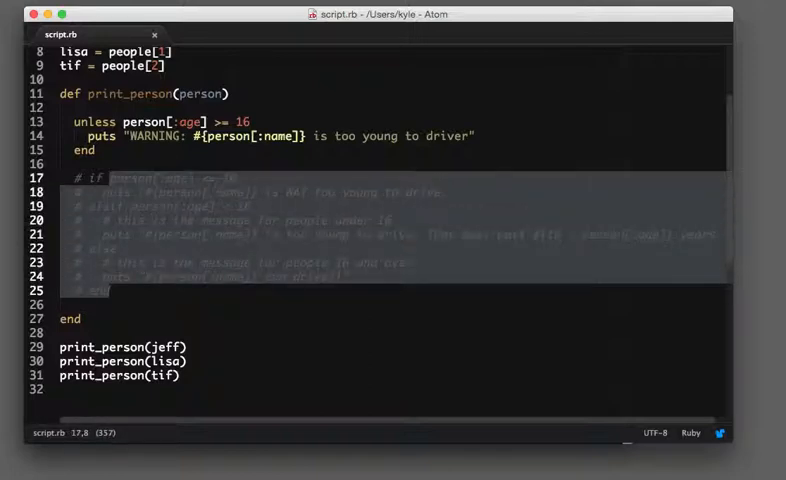
left_click(85, 178)
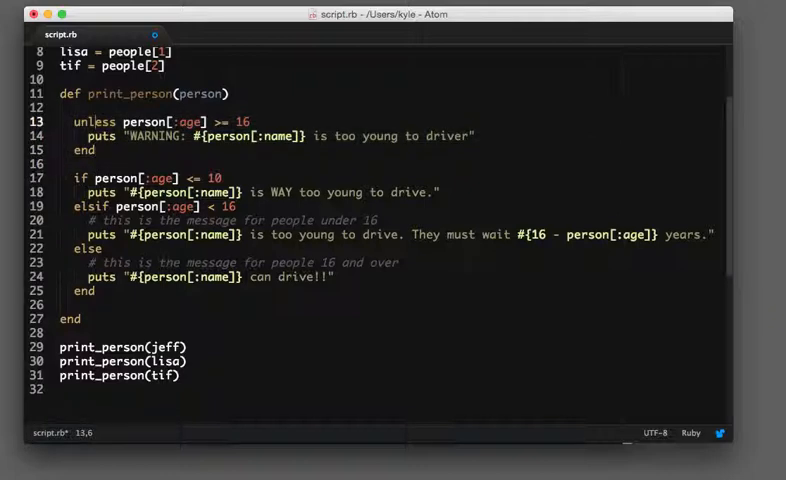
Scroll up to the if line so a blank line can go above it.
scroll("up", 3)
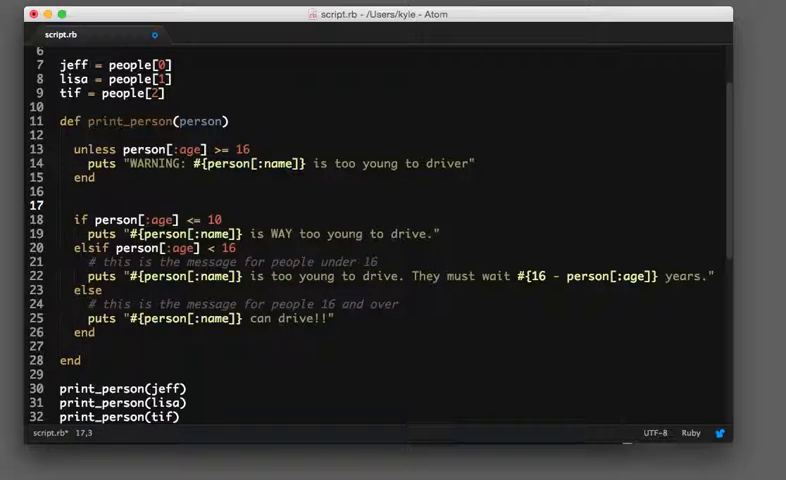
Type a '# TODO:' comment above the if statement, then select and delete it.
type("# TODO: come check this later")
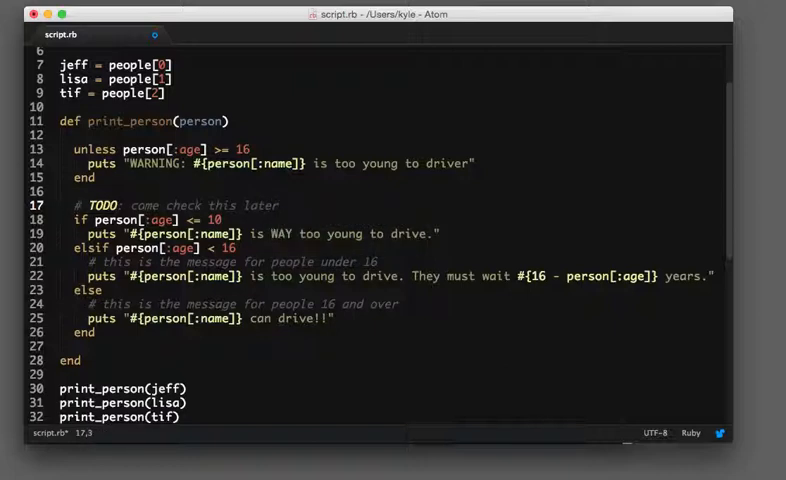
double_click(104, 206)
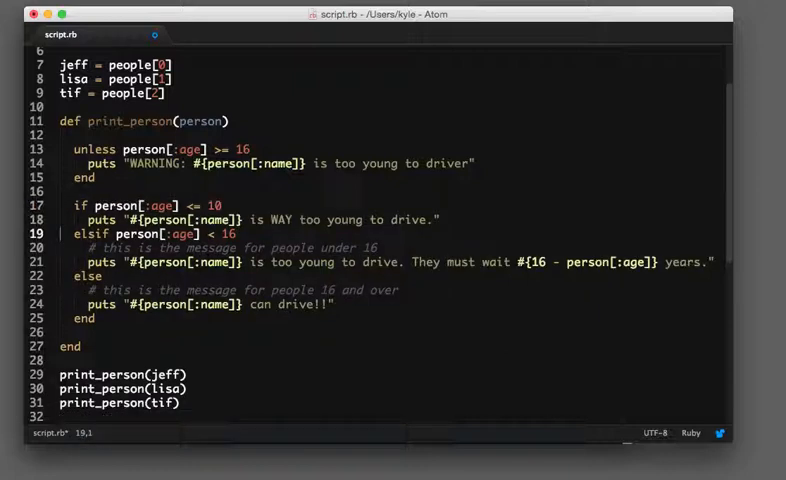
left_click(376, 247)
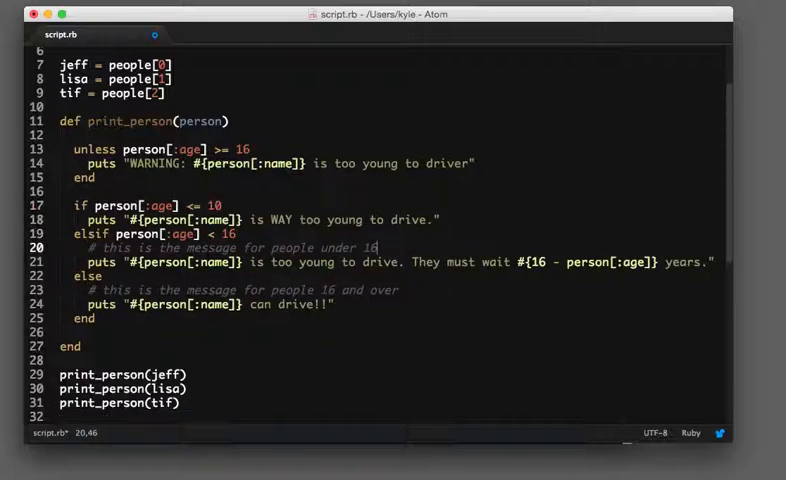